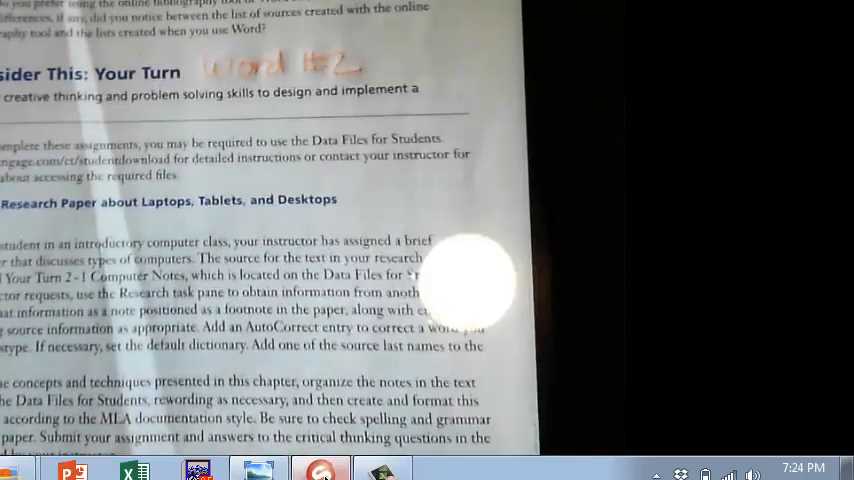
Open 'Application Project Word Chapter #2 upload here' and review its directions down to the Grading summary.
scroll("down", 3)
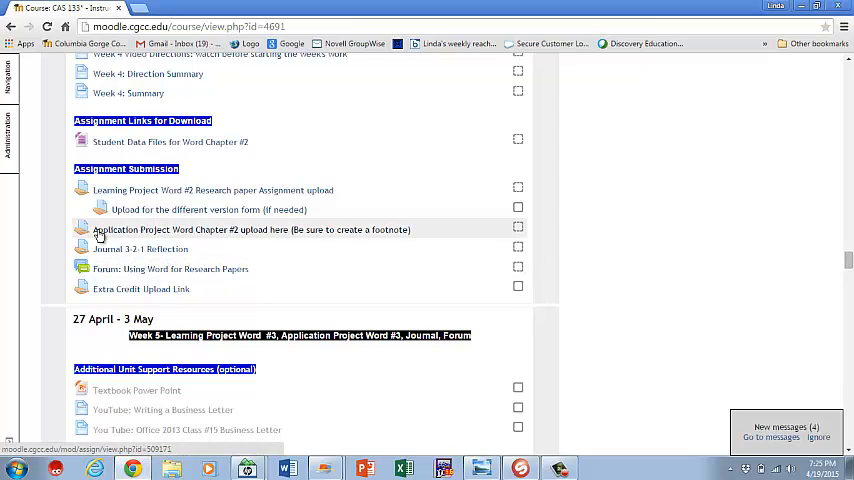
mouse_move(224, 236)
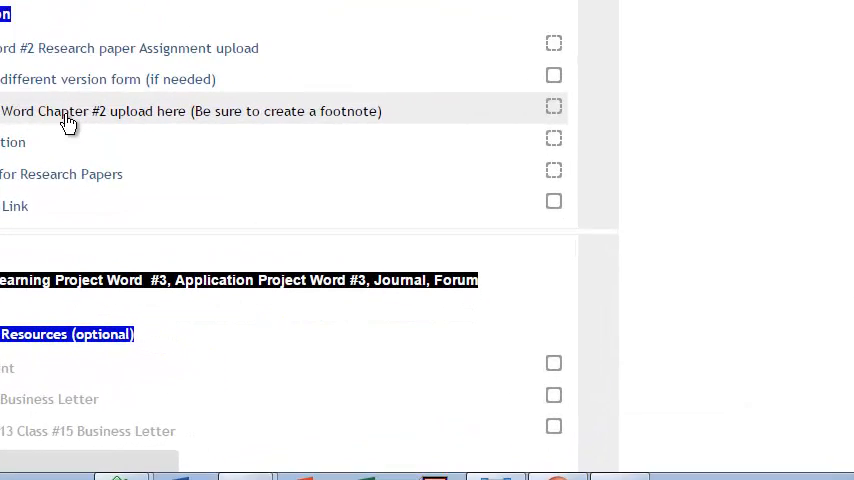
left_click(190, 112)
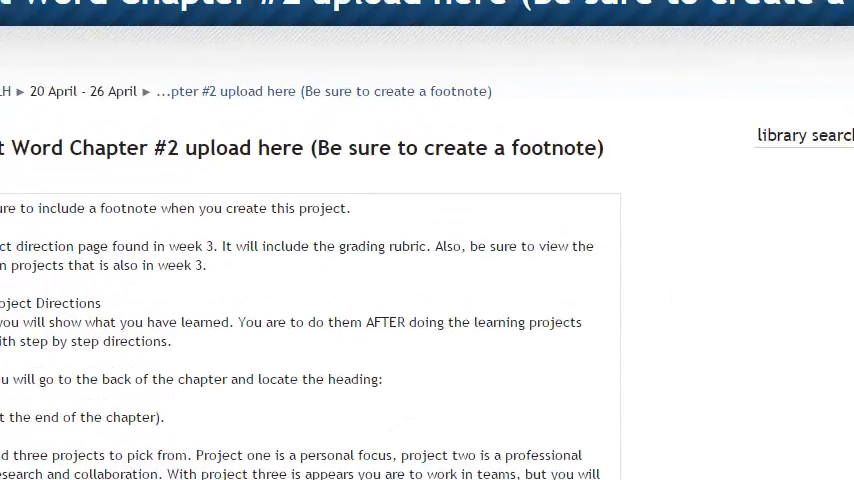
scroll("down", 3)
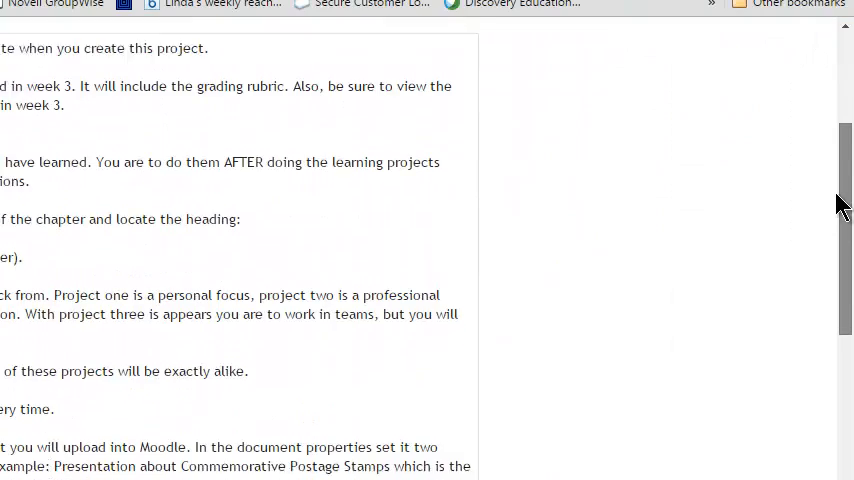
scroll("down", 3)
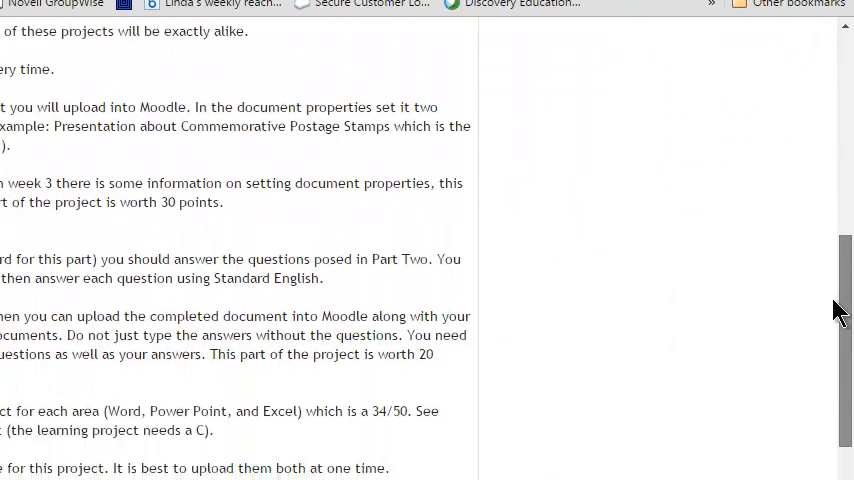
scroll("down", 3)
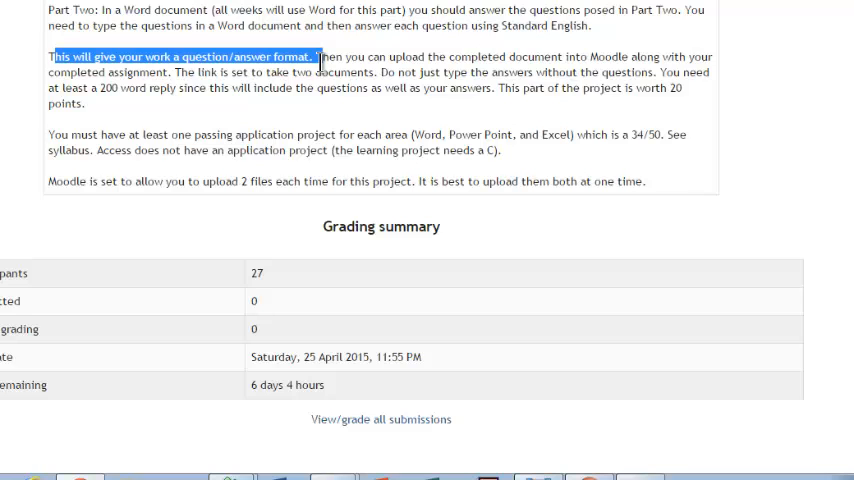
mouse_move(322, 72)
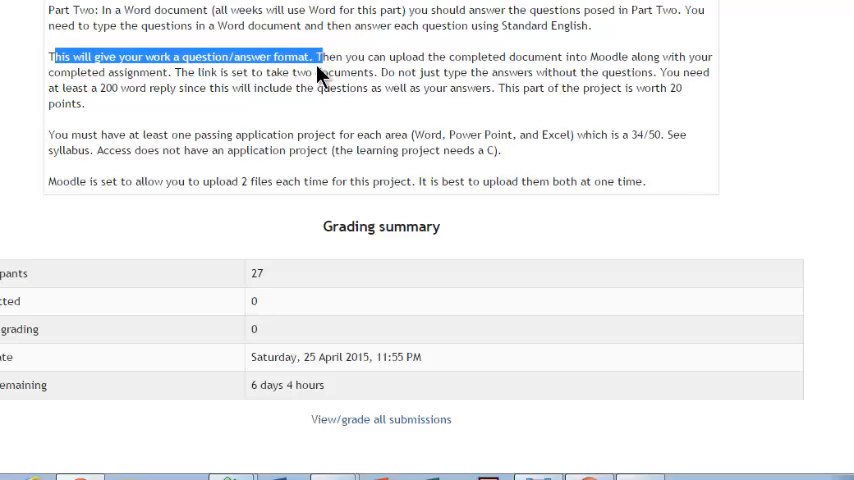
mouse_move(284, 90)
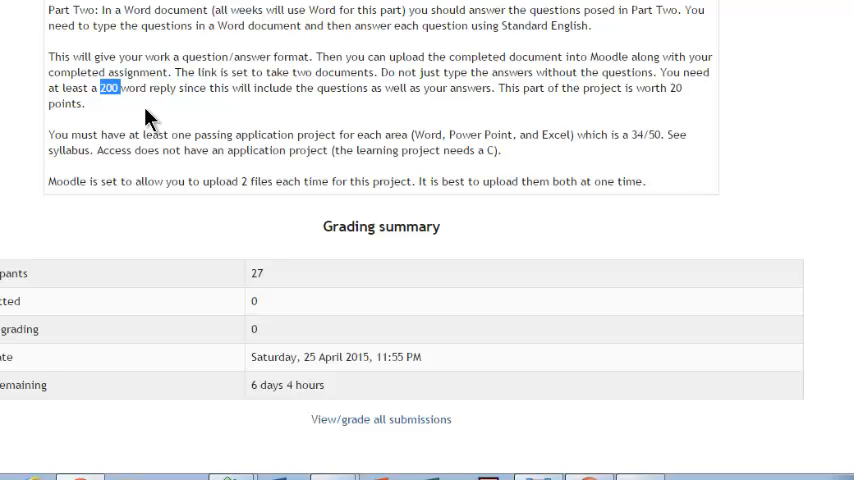
scroll("up", 3)
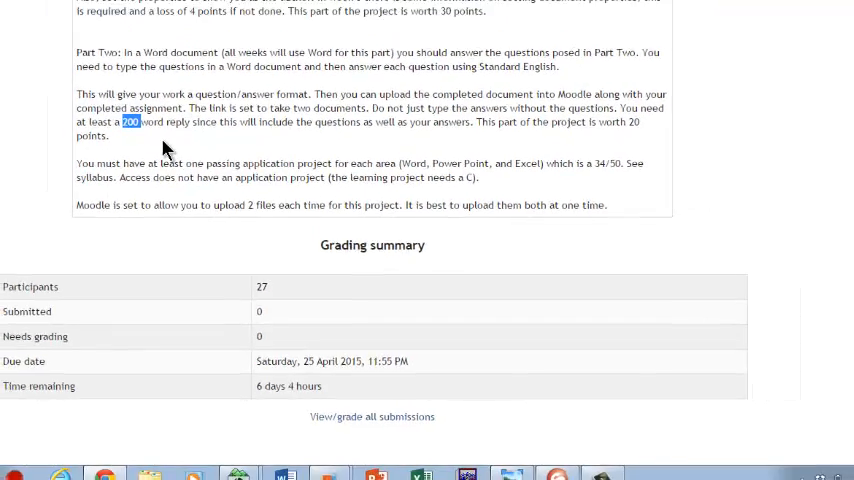
Launch Windows Calculator from Start and compute 34 / 50 = 0.68.
left_click(14, 468)
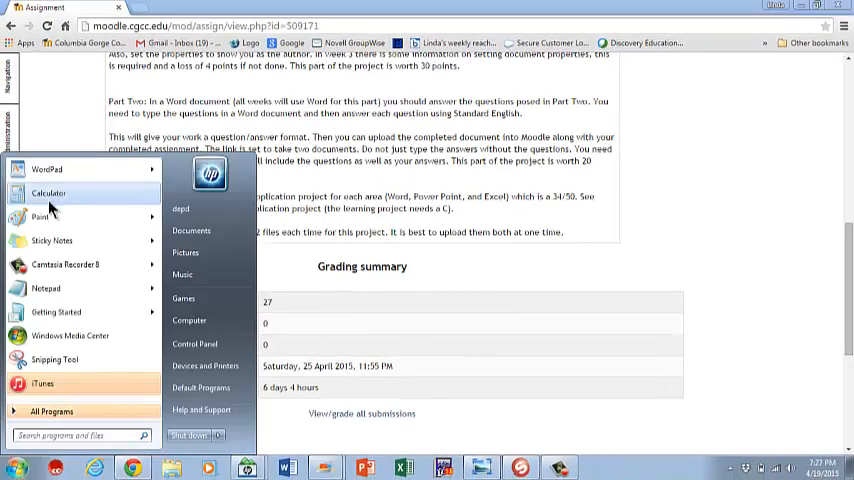
left_click(48, 192)
type("34")
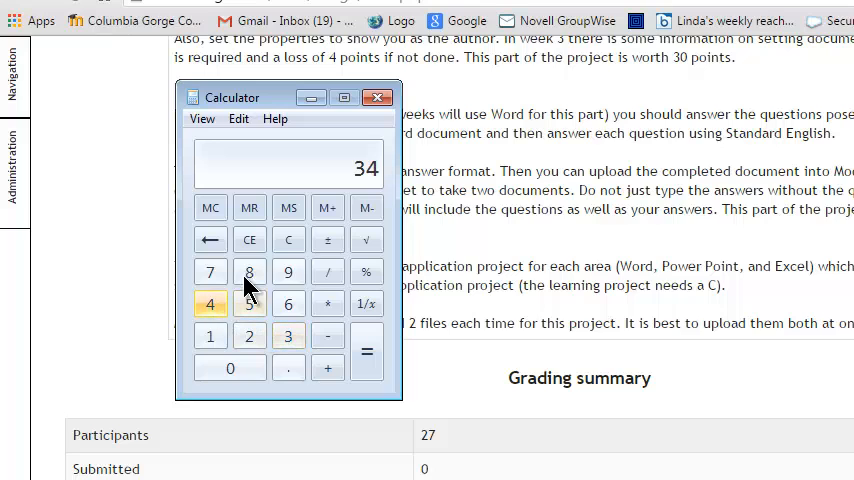
left_click(248, 304)
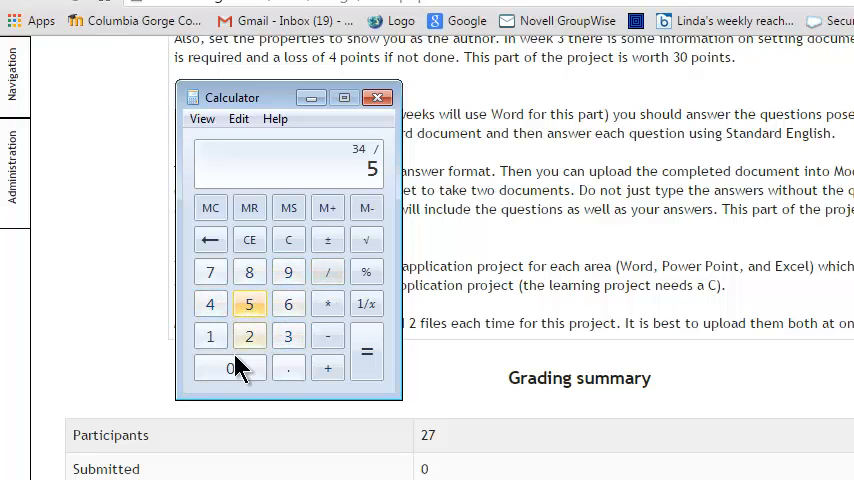
left_click(366, 352)
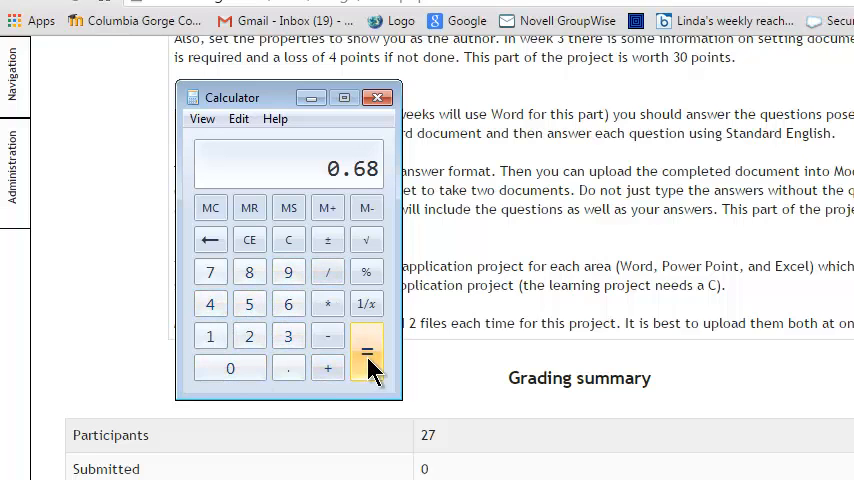
mouse_move(288, 290)
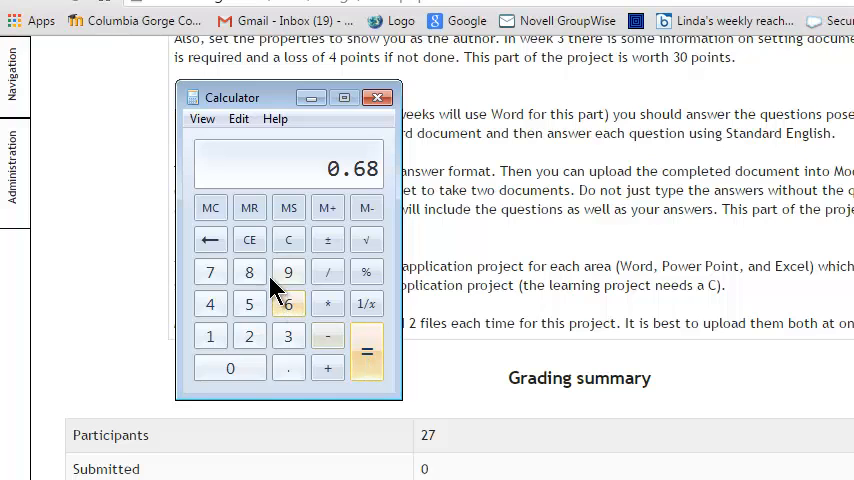
Begin a second calculation of 35 divided by 50 in the calculator.
left_click(288, 336)
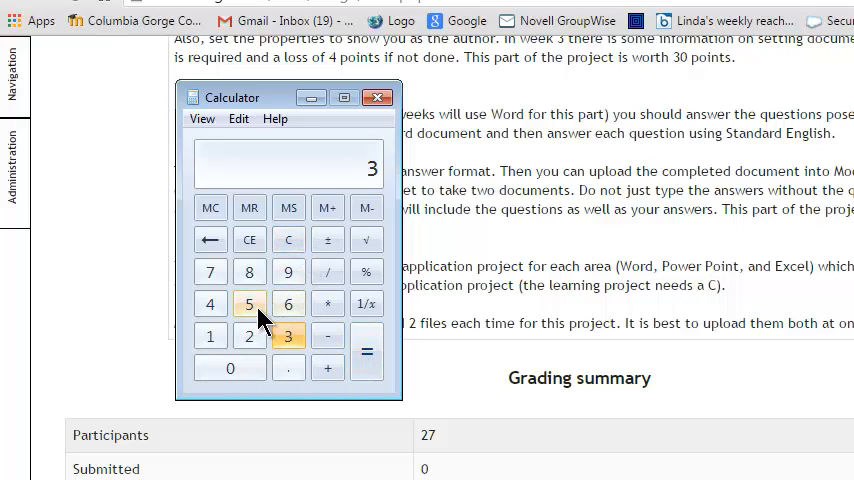
left_click(328, 272)
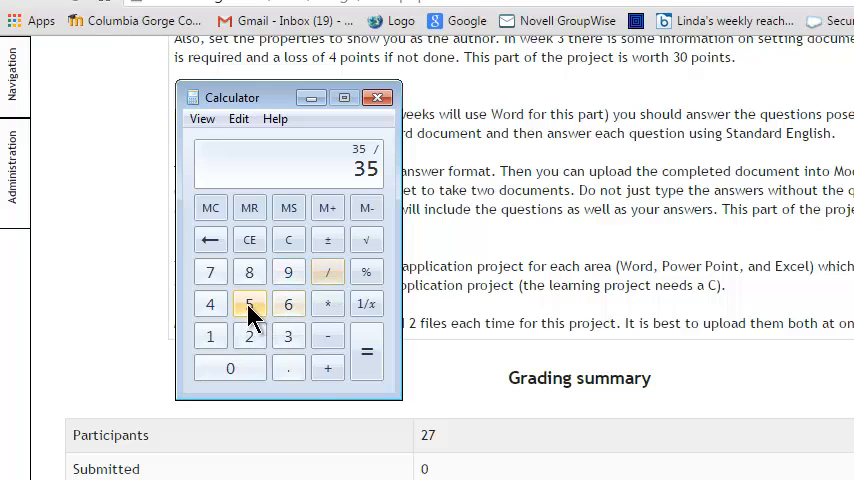
left_click(366, 352)
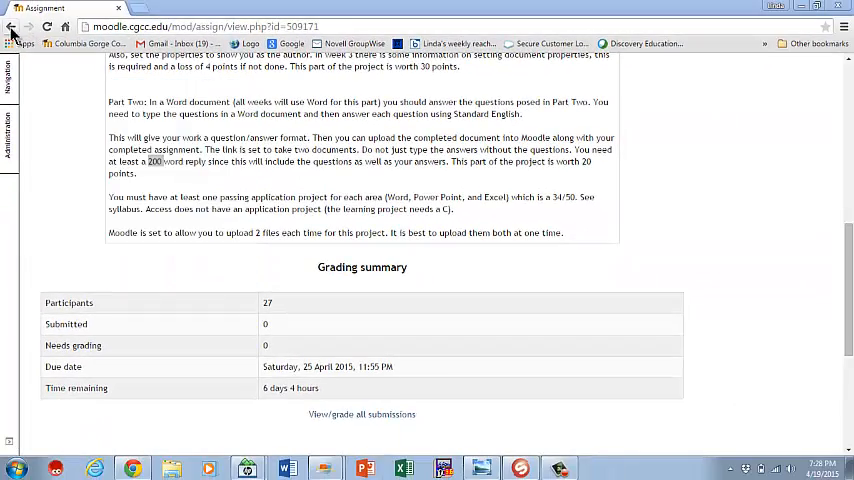
Go back to the CAS 133 course page and bring the Week 4 Assignment Submission links into view.
left_click(12, 28)
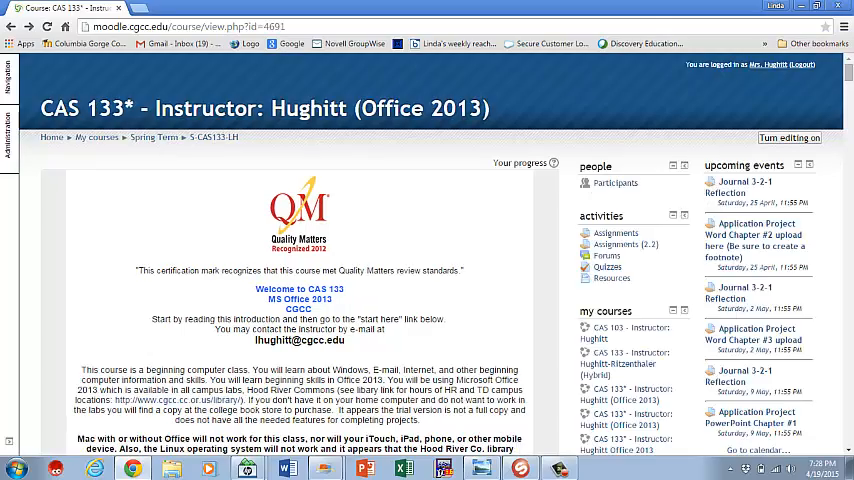
scroll("down", 3)
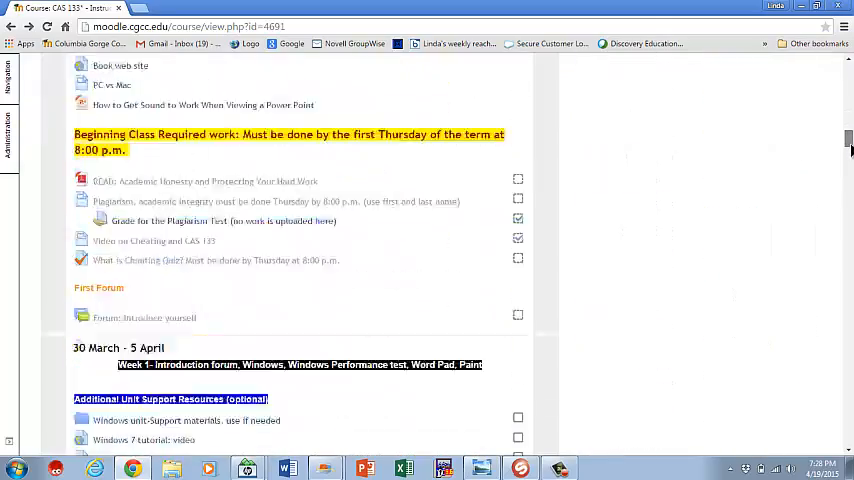
scroll("down", 3)
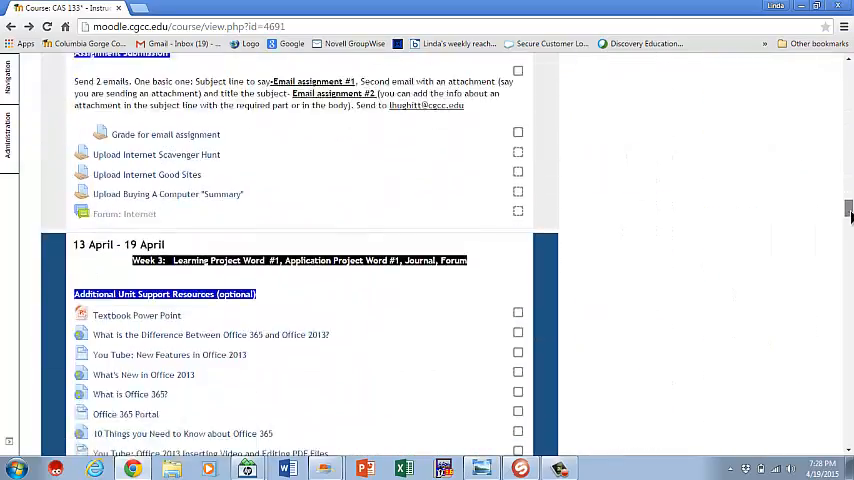
scroll("down", 3)
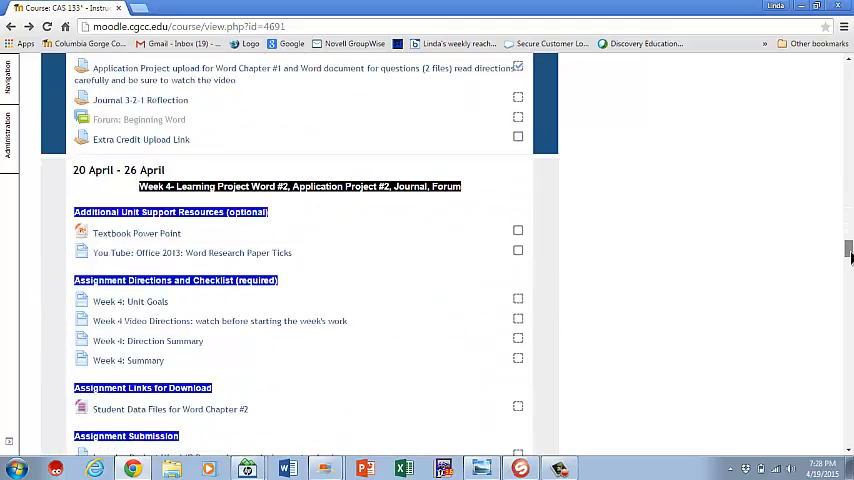
scroll("down", 3)
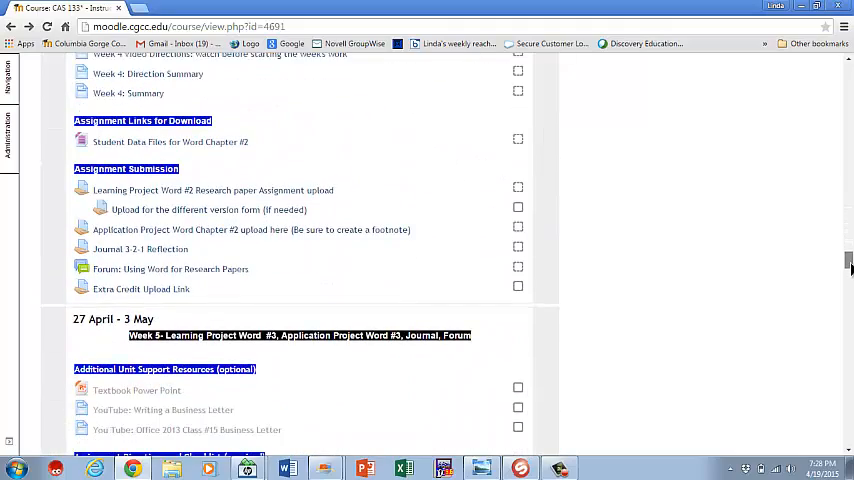
scroll("up", 3)
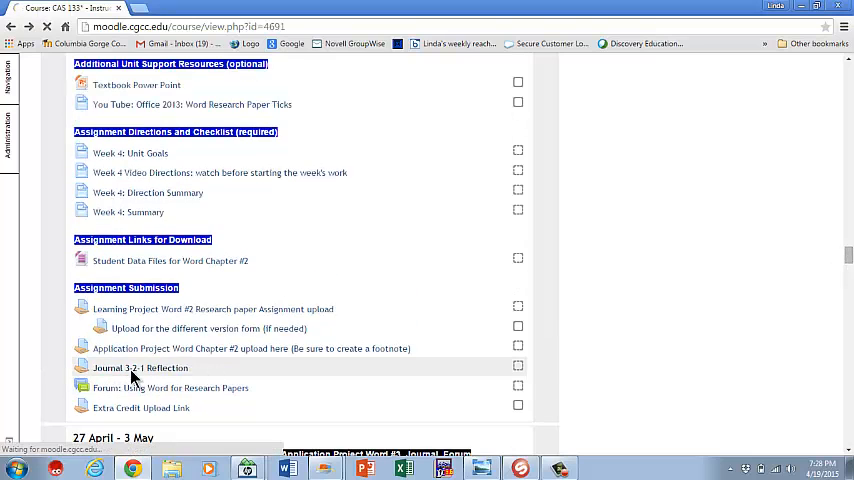
Open Journal 3-2-1 Reflection and highlight the third bullet about one idea to teach someone else.
left_click(140, 368)
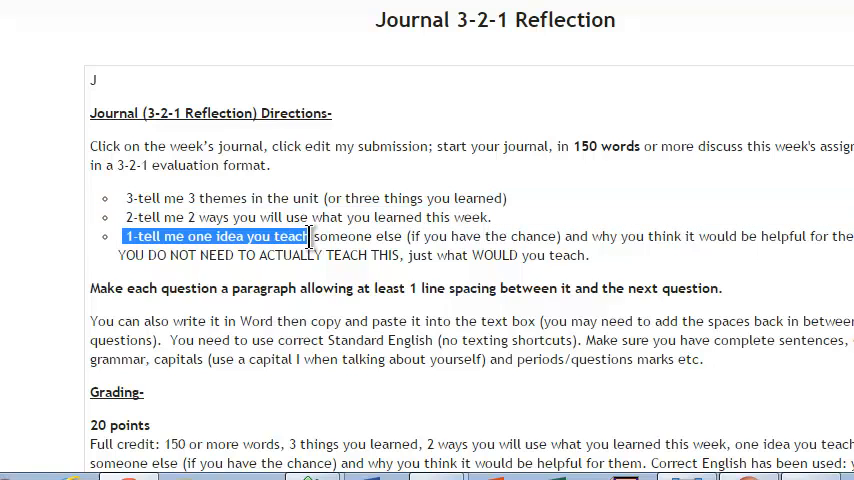
left_click_drag(300, 236, 480, 236)
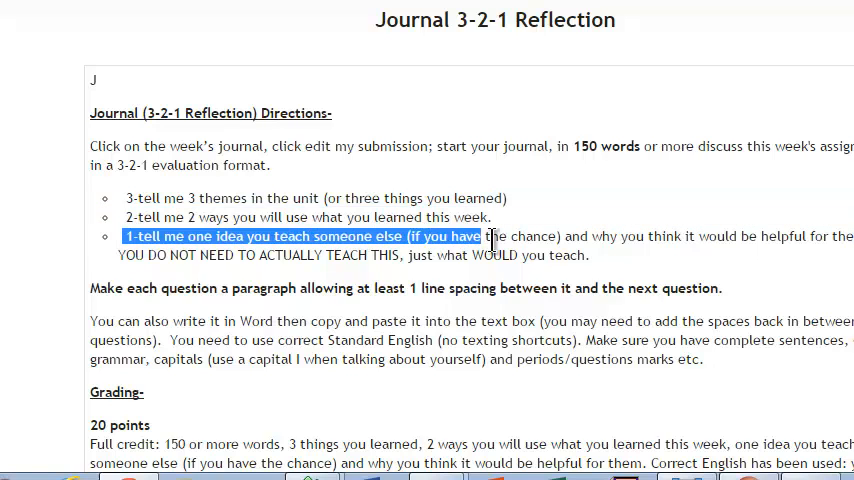
left_click_drag(490, 236, 752, 236)
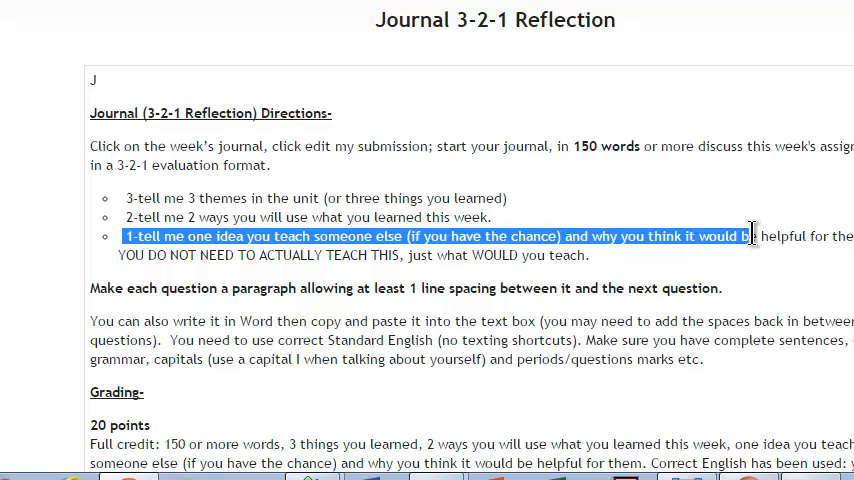
left_click_drag(750, 236, 590, 256)
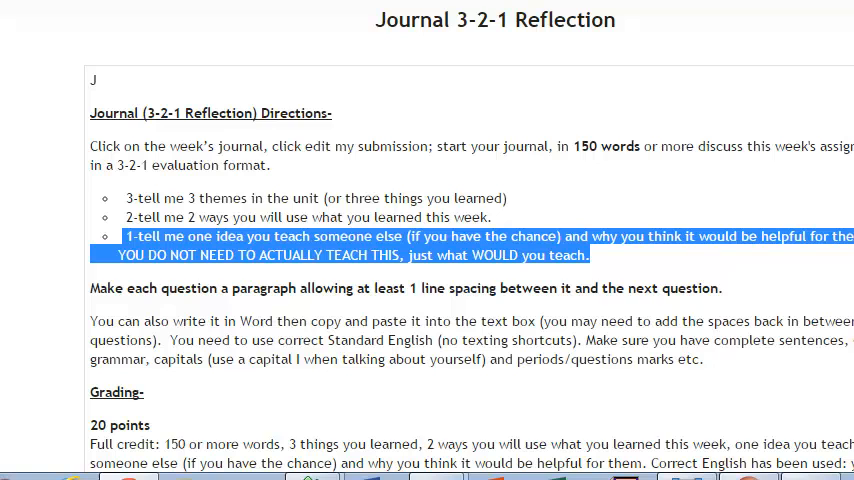
mouse_move(632, 310)
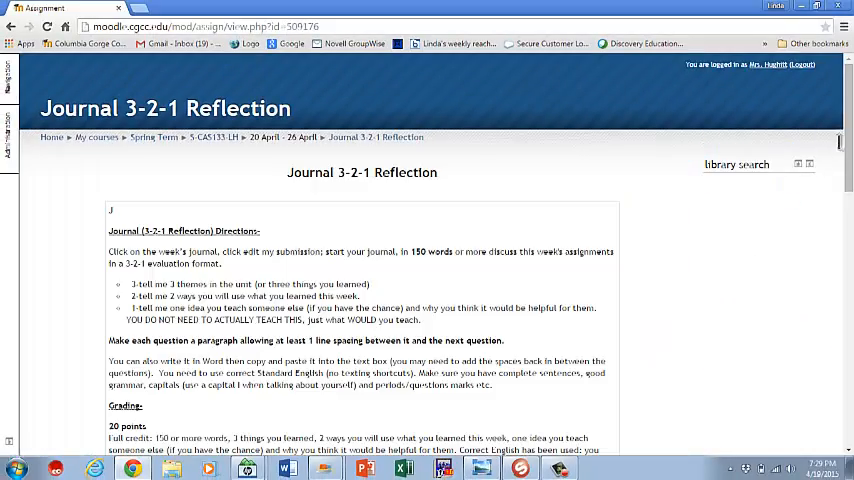
scroll("down", 3)
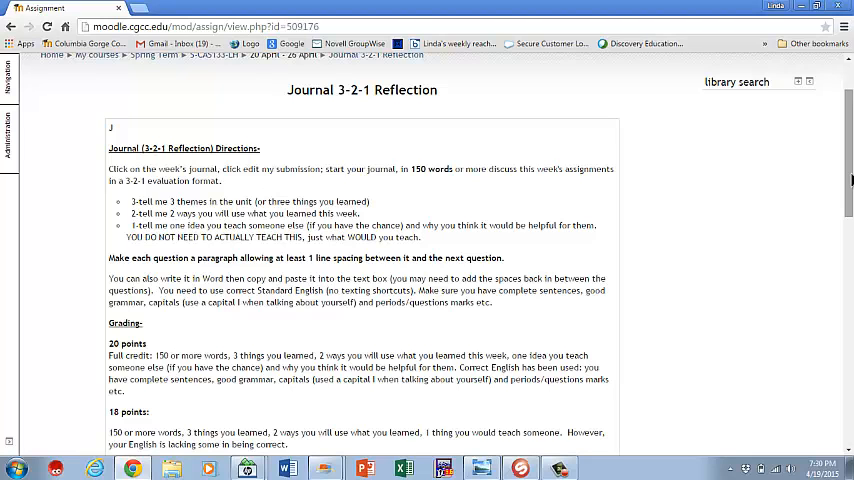
scroll("up", 3)
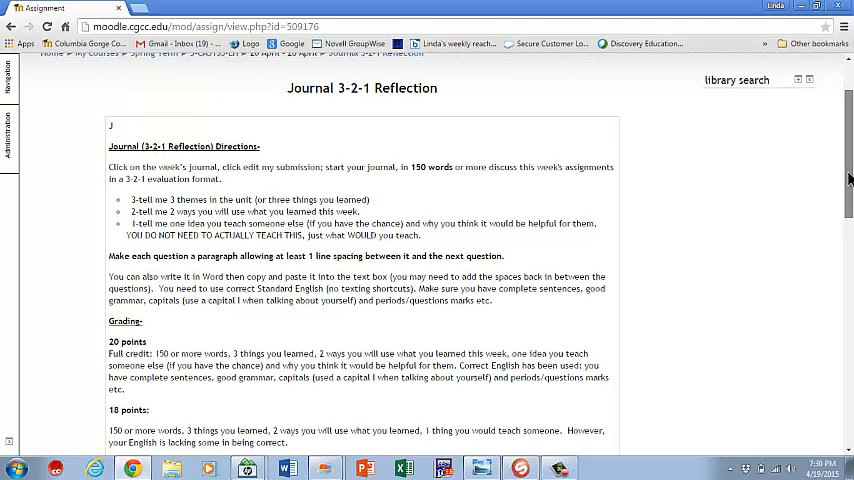
scroll("down", 3)
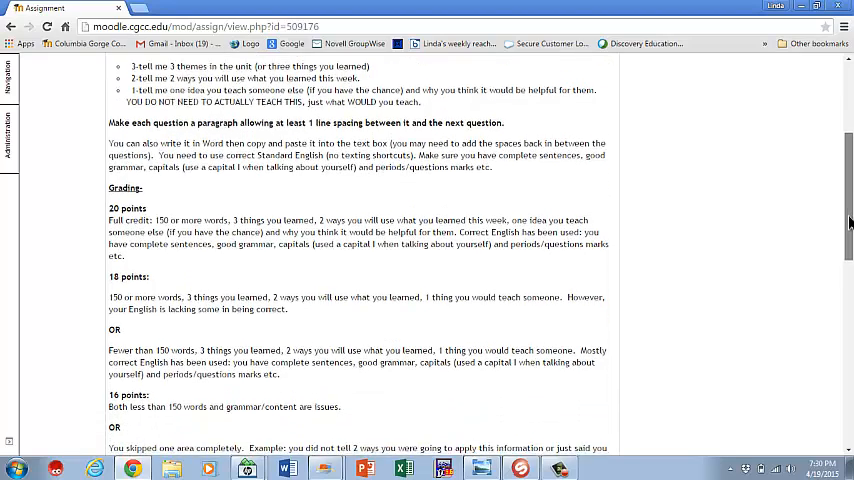
scroll("down", 3)
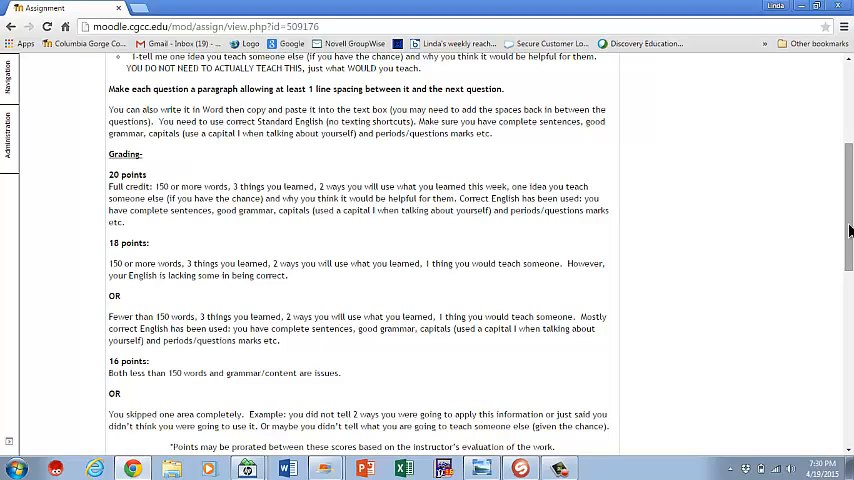
scroll("down", 3)
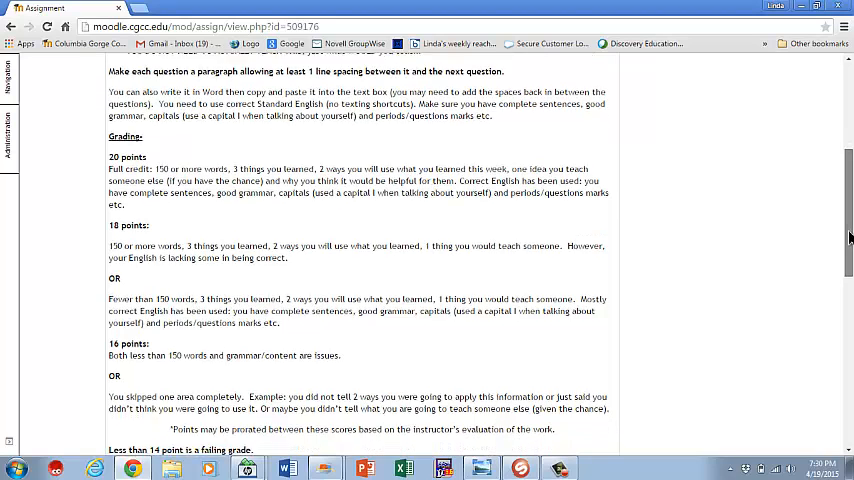
scroll("down", 3)
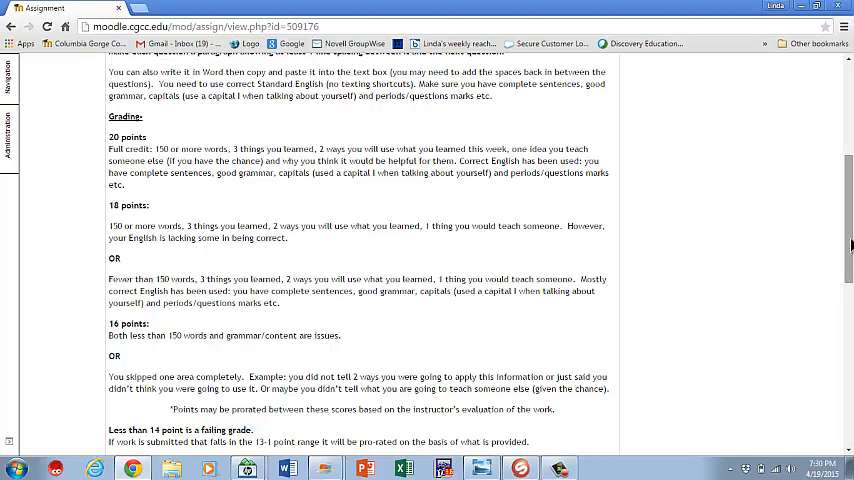
scroll("down", 3)
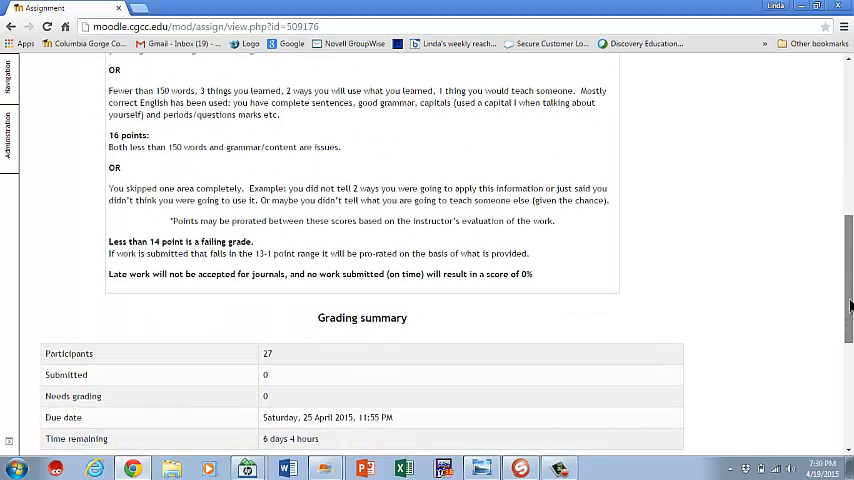
Scroll down the journal directions to the late-work rule that late journals score 0%.
scroll("down", 3)
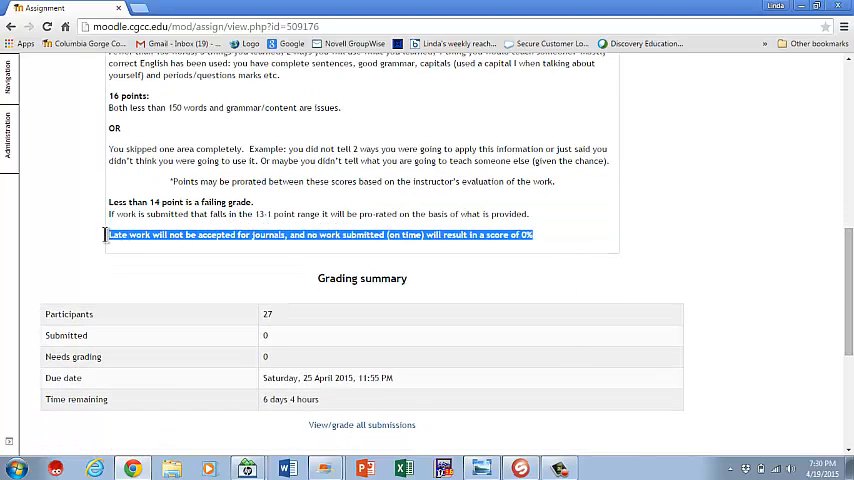
mouse_move(192, 300)
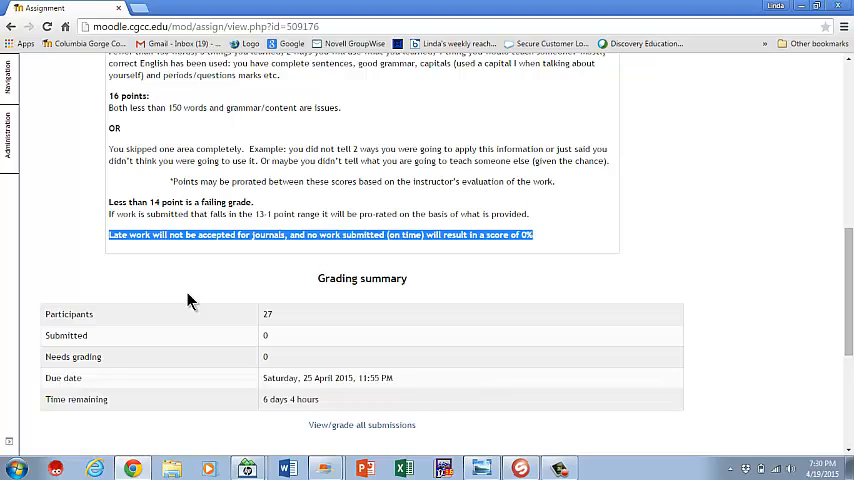
mouse_move(230, 288)
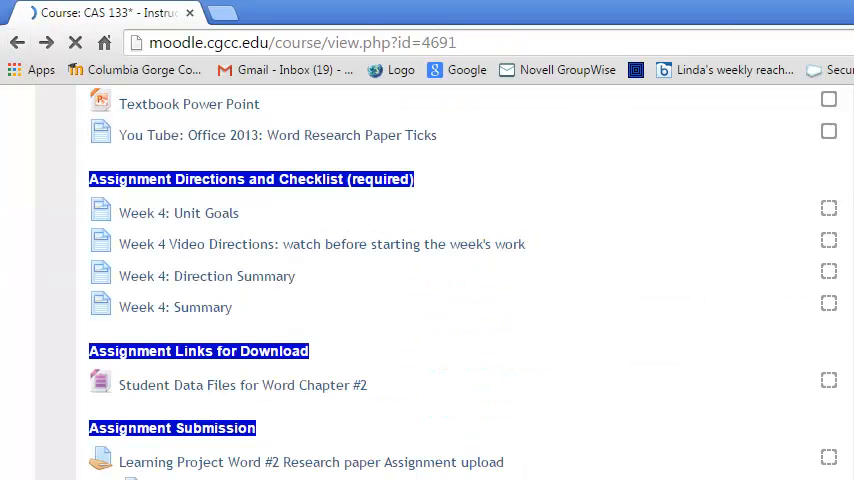
Scroll the course page down toward the Forum: Using Word for Research Papers link.
scroll("down", 3)
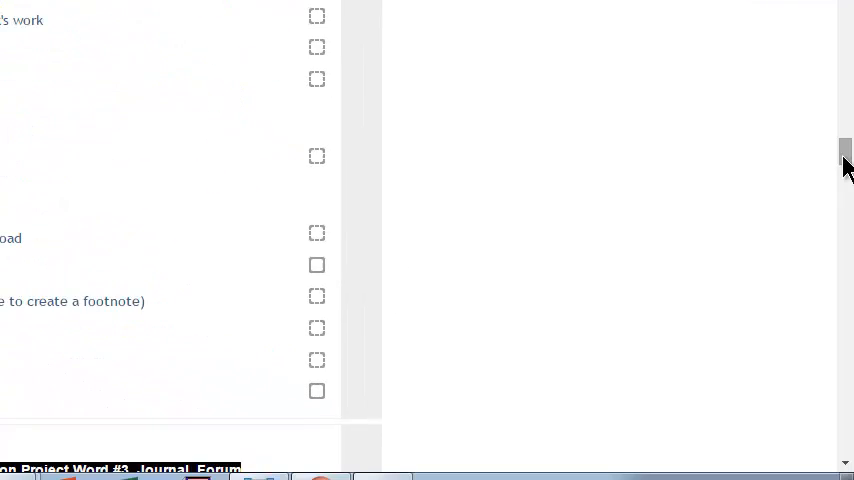
scroll("down", 3)
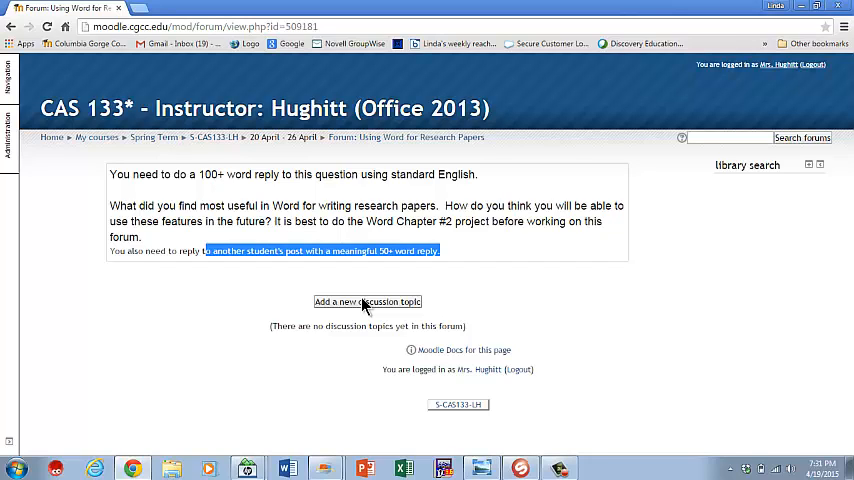
mouse_move(118, 102)
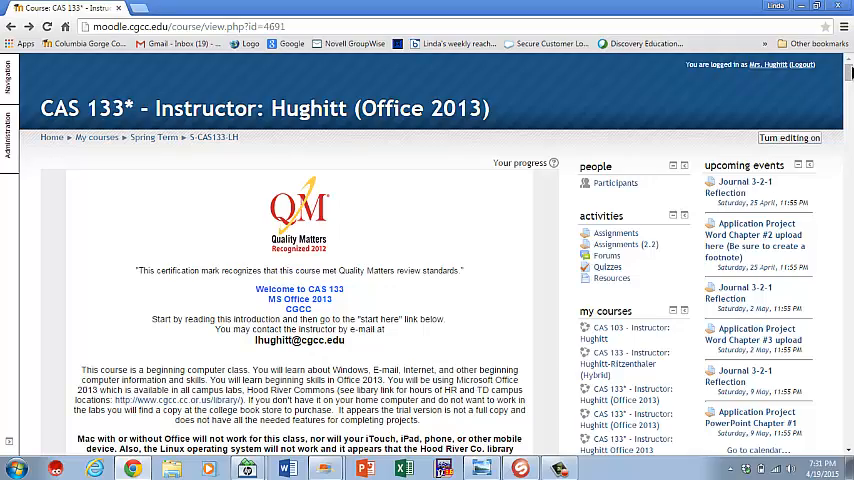
scroll("down", 3)
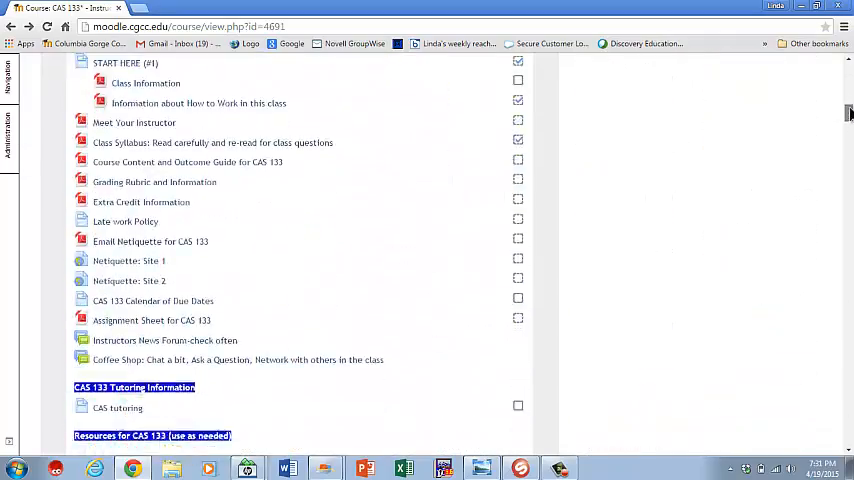
scroll("down", 3)
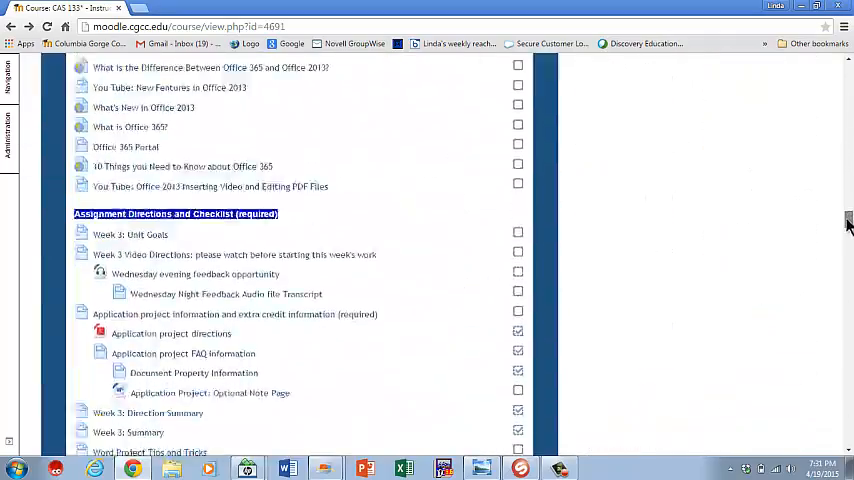
scroll("down", 3)
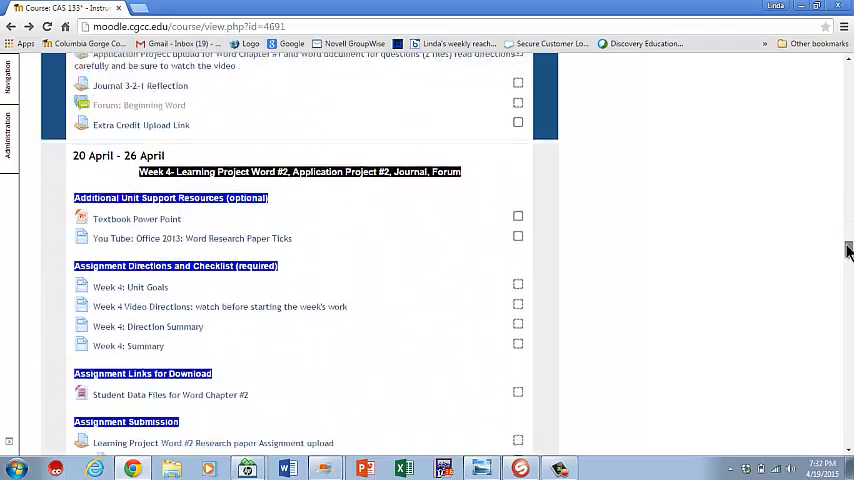